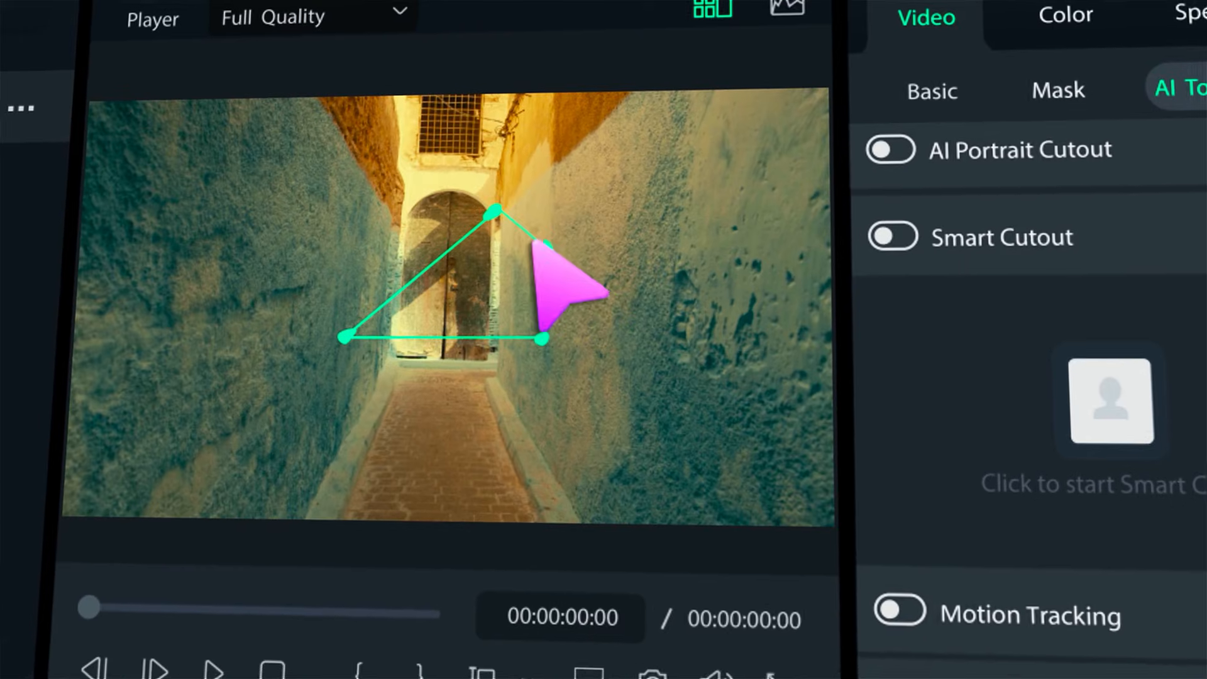
Subscribe to the Filmora for Creators channel, then add the Wall, Path, Old City clip to the timeline.
{"action": "left_click", "coordinate": [893, 566]}
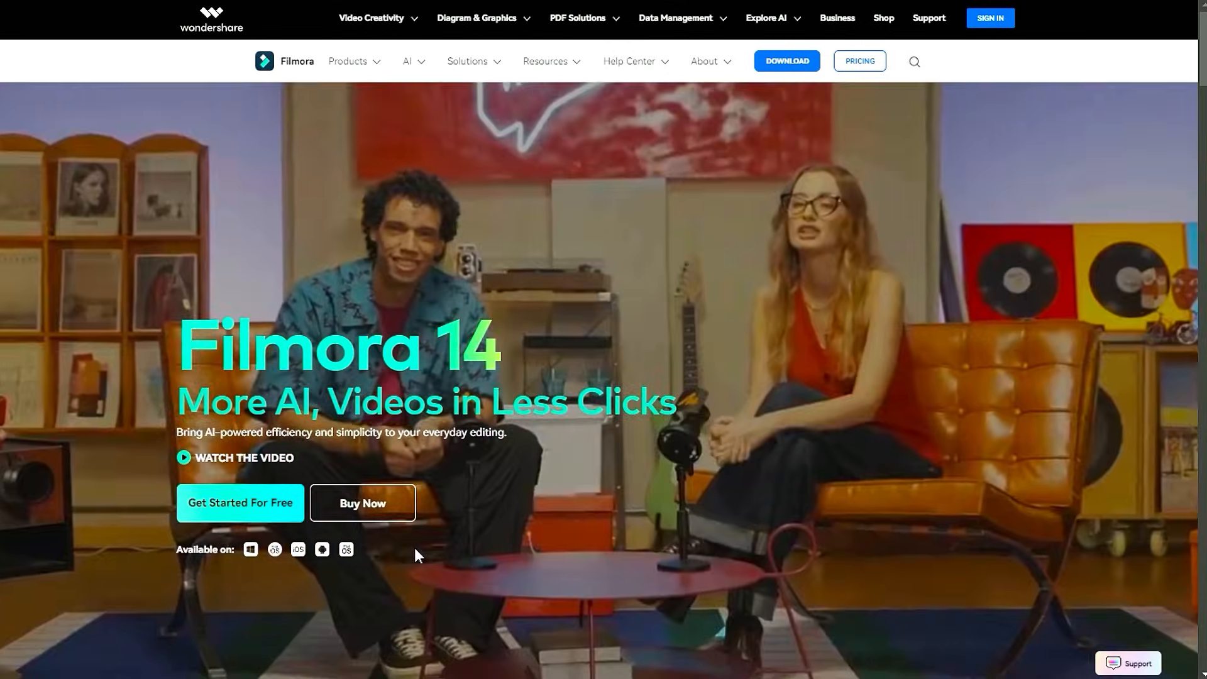
{"action": "left_click", "coordinate": [240, 503]}
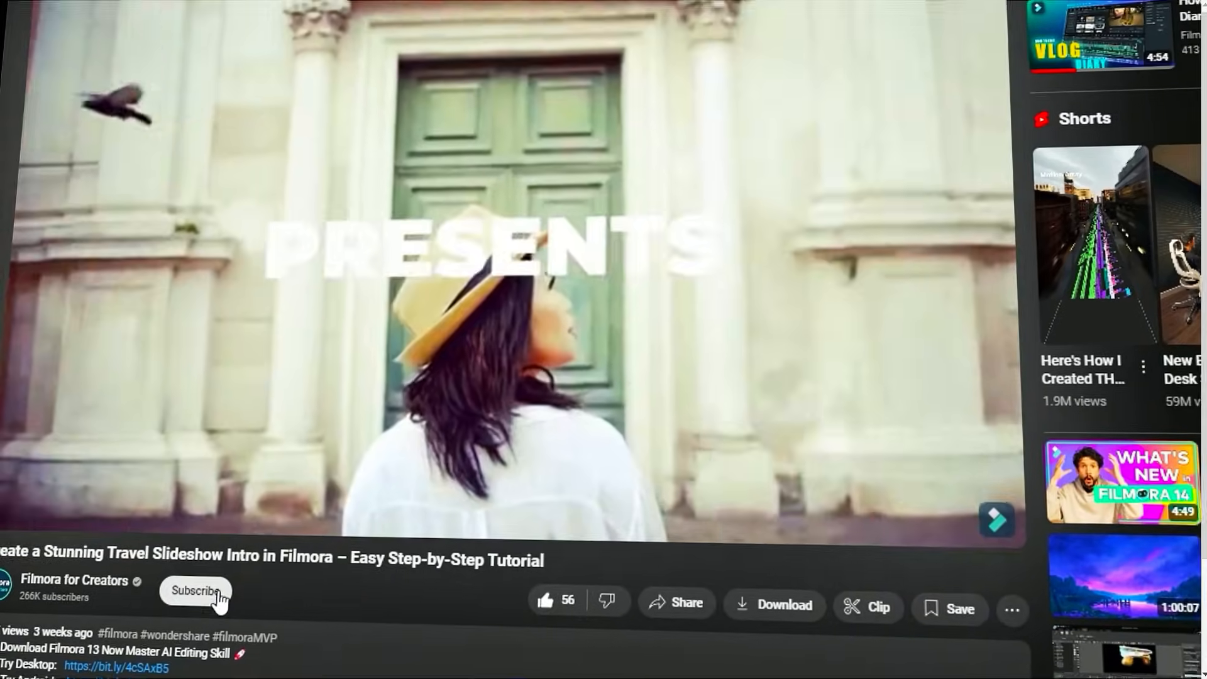
{"action": "left_click", "coordinate": [196, 590]}
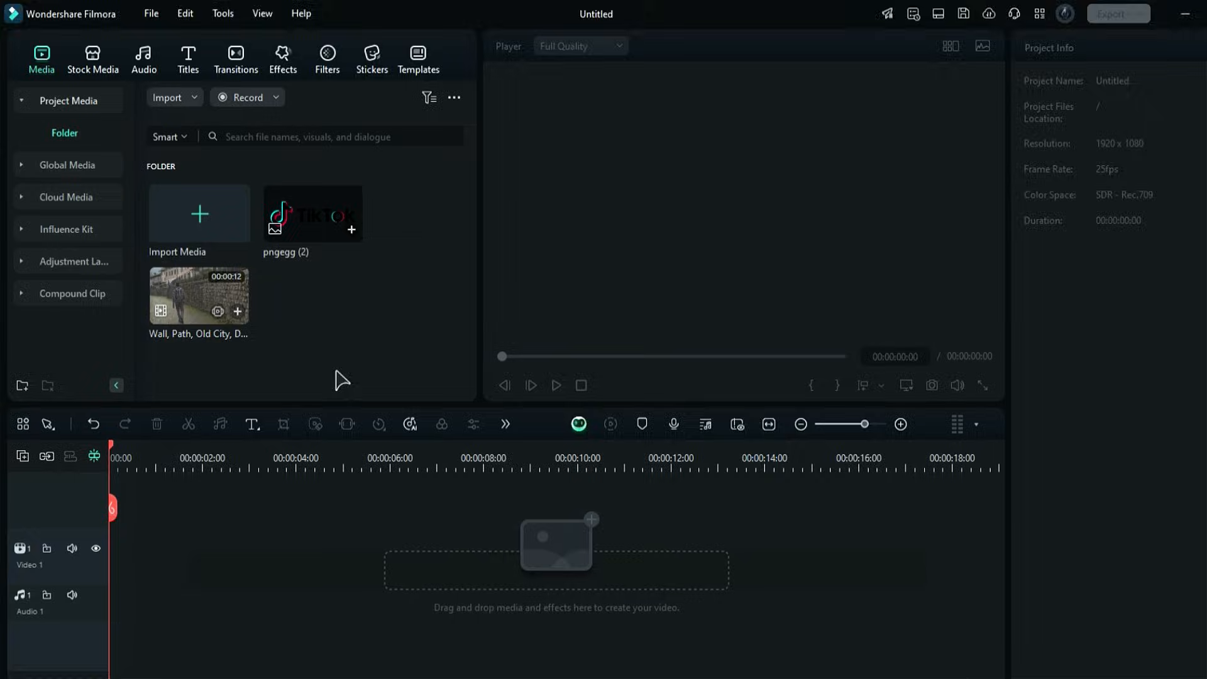
{"action": "left_click_drag", "start_coordinate": [198, 294], "coordinate": [147, 599]}
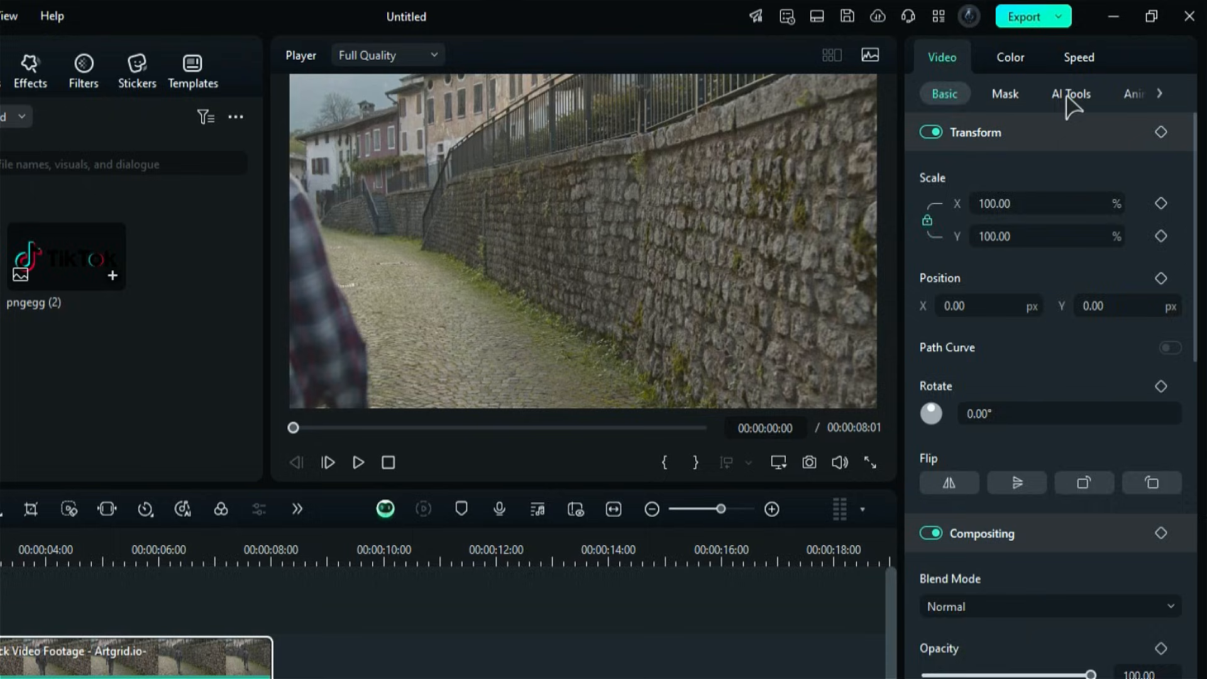
Enable Planar Tracking in the clip's AI Tools and reset the Auto tracker.
{"action": "left_click", "coordinate": [1070, 94]}
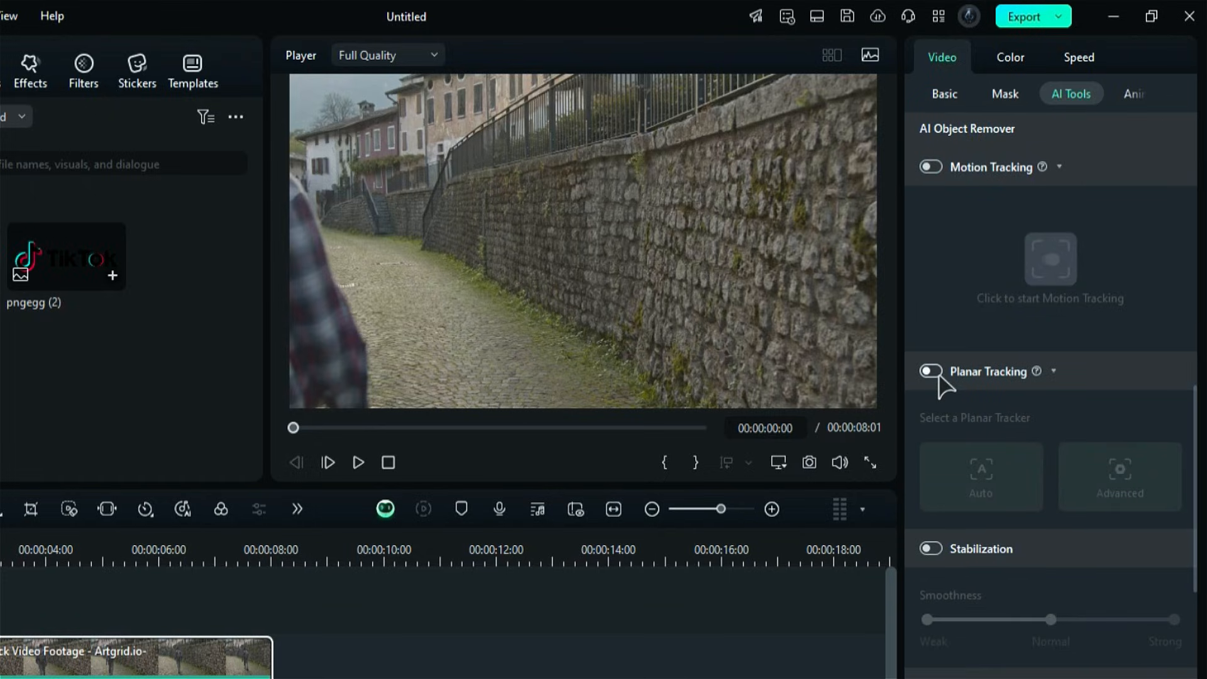
{"action": "left_click", "coordinate": [931, 372]}
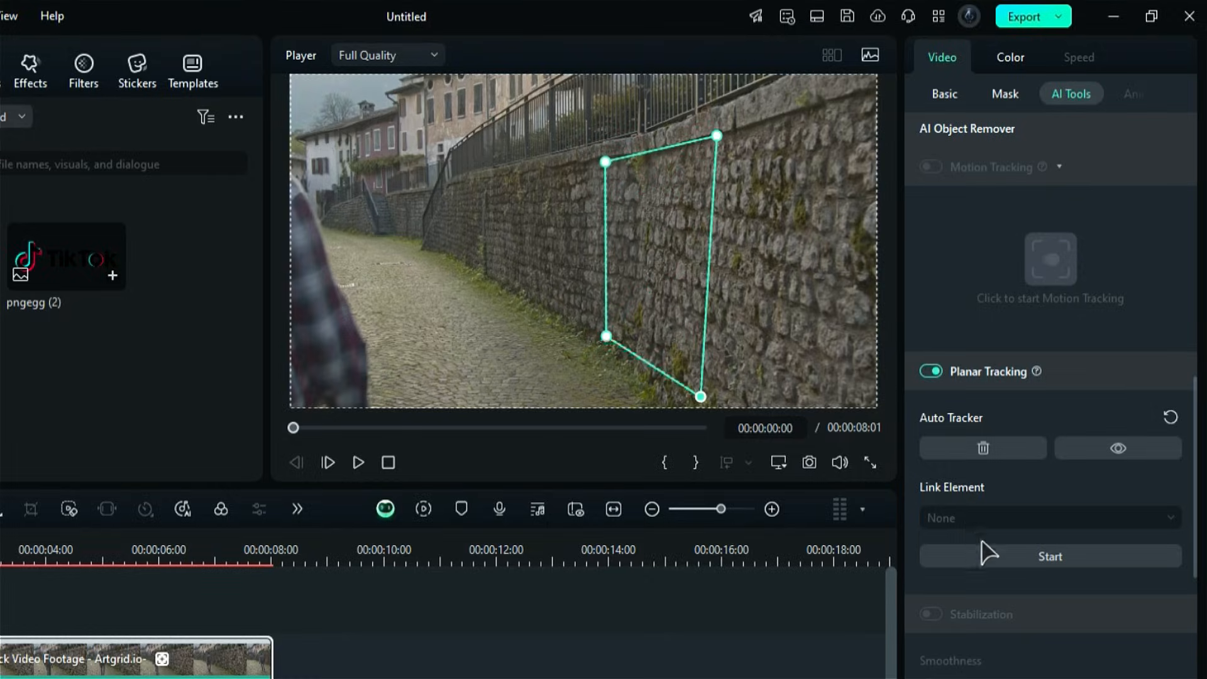
{"action": "left_click", "coordinate": [1050, 556]}
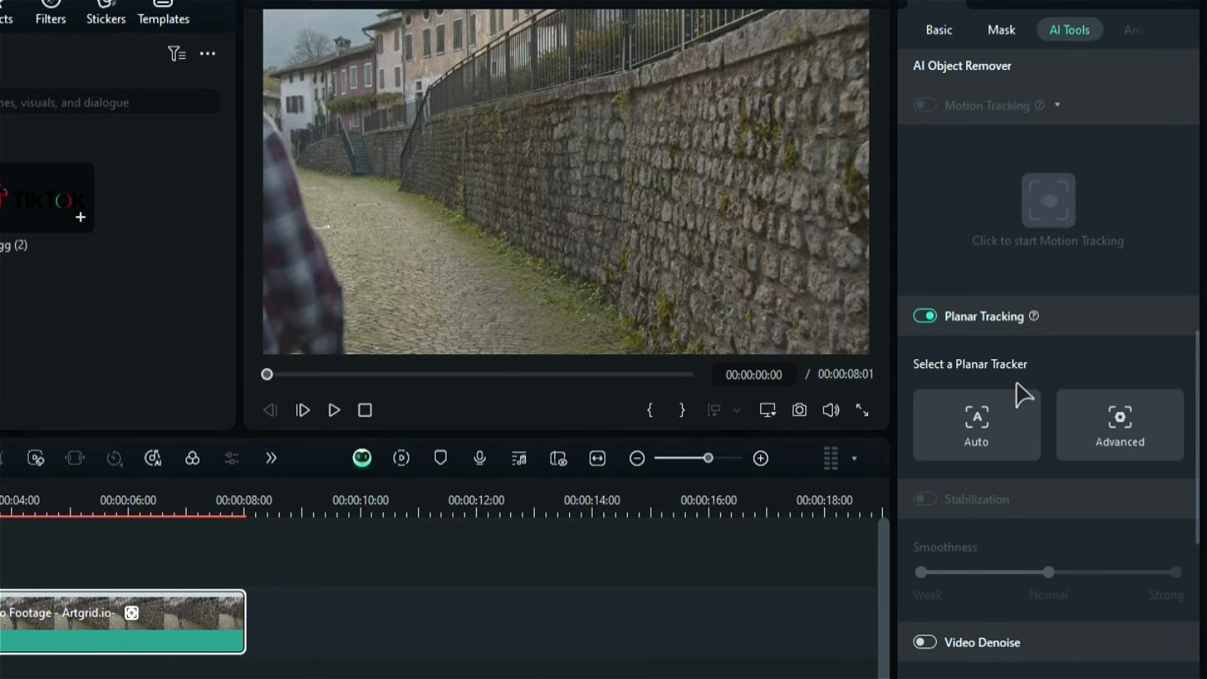
Choose the Advanced planar tracker for the wall and set its accuracy to High.
{"action": "left_click", "coordinate": [1120, 426]}
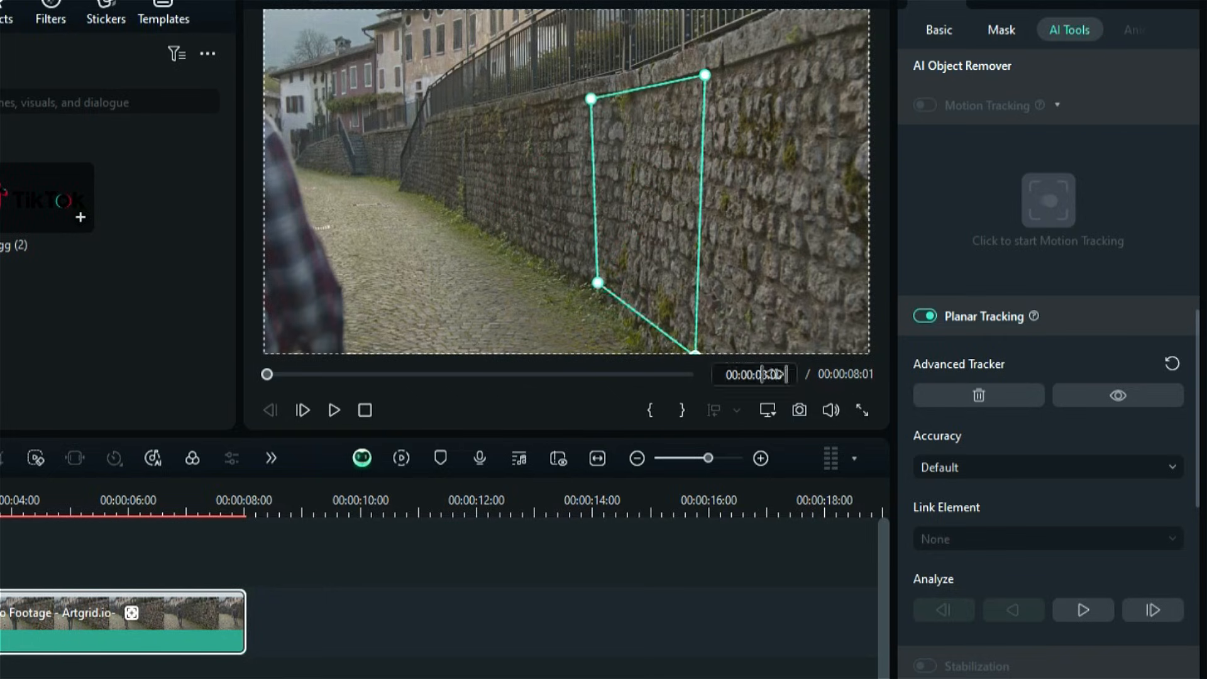
{"action": "left_click", "coordinate": [1046, 467]}
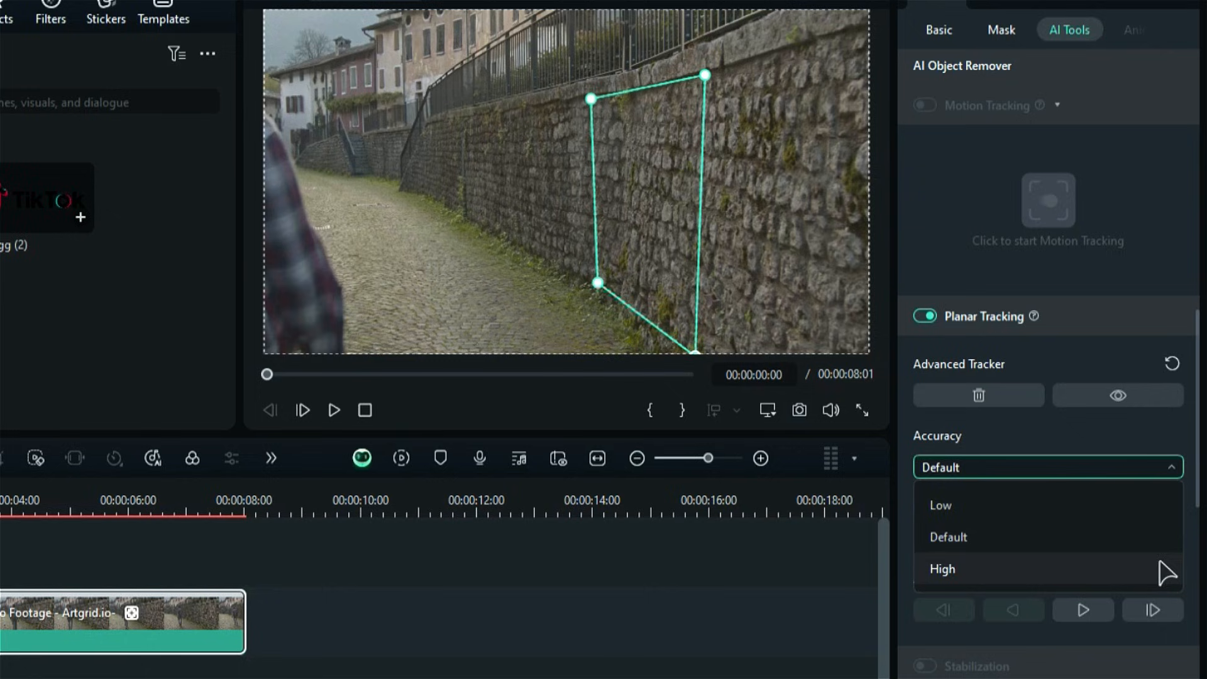
{"action": "left_click", "coordinate": [942, 568]}
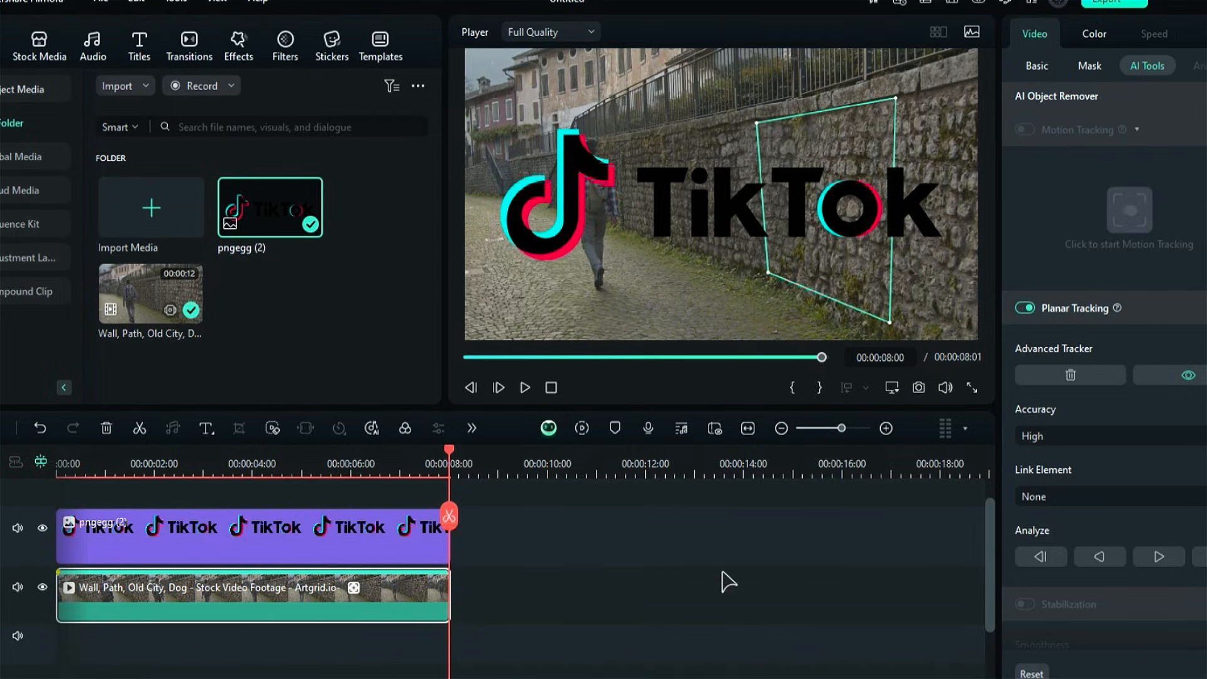
Link the tracker to the TikTok image pngegg (2), then to the Netflix image pngegg (1).
{"action": "left_click", "coordinate": [1071, 496]}
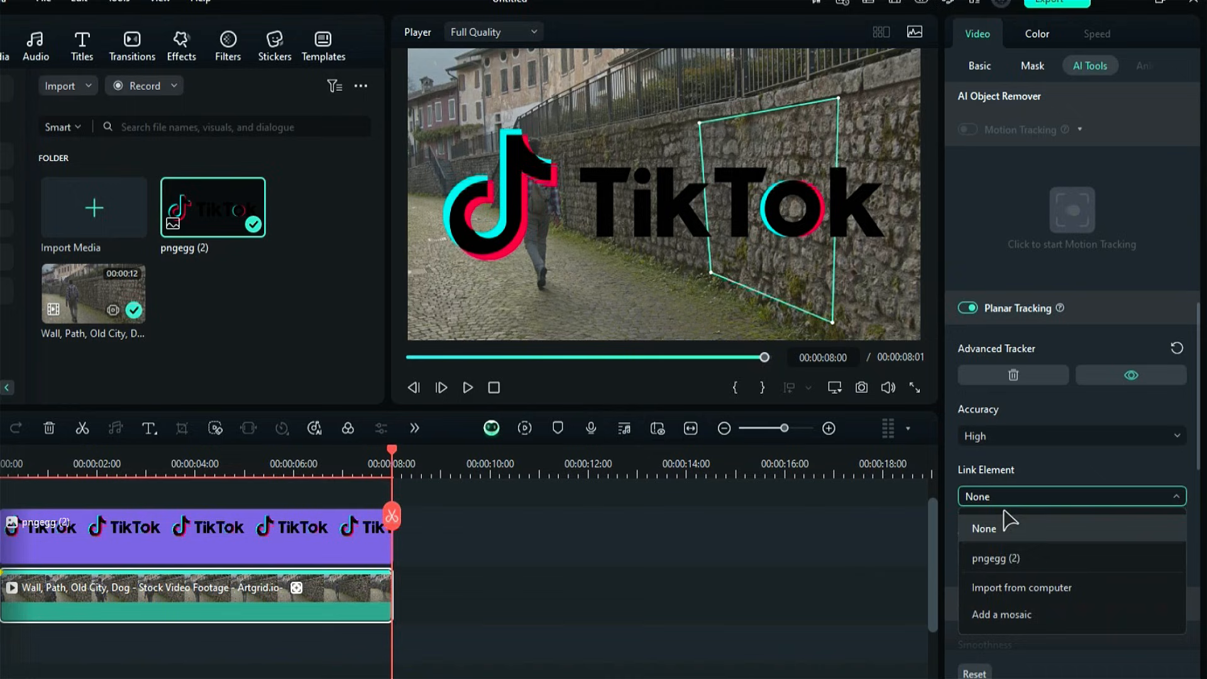
{"action": "left_click", "coordinate": [995, 558]}
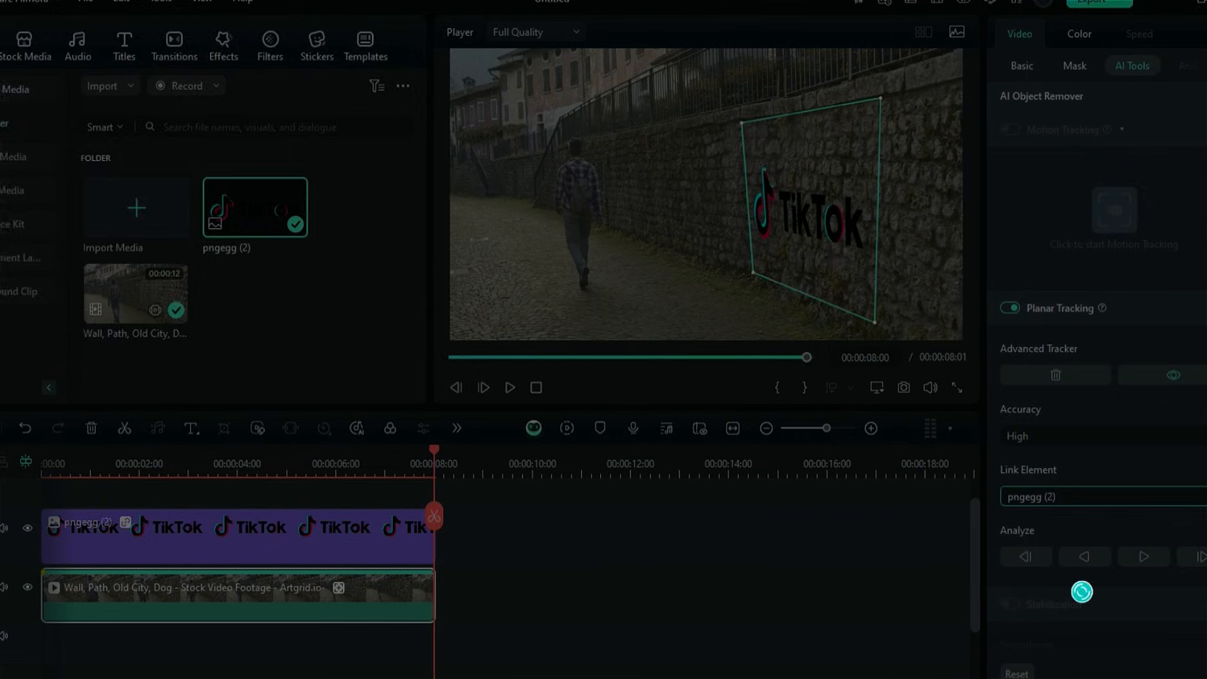
{"action": "left_click", "coordinate": [1083, 497]}
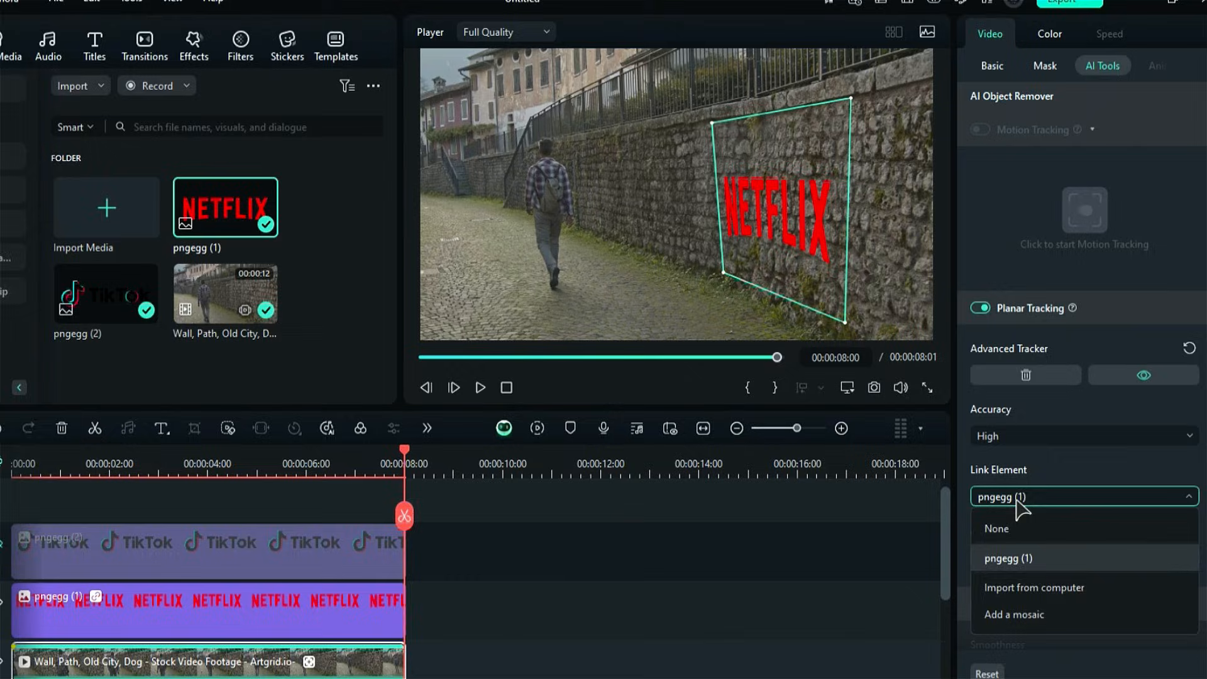
{"action": "left_click", "coordinate": [1015, 614]}
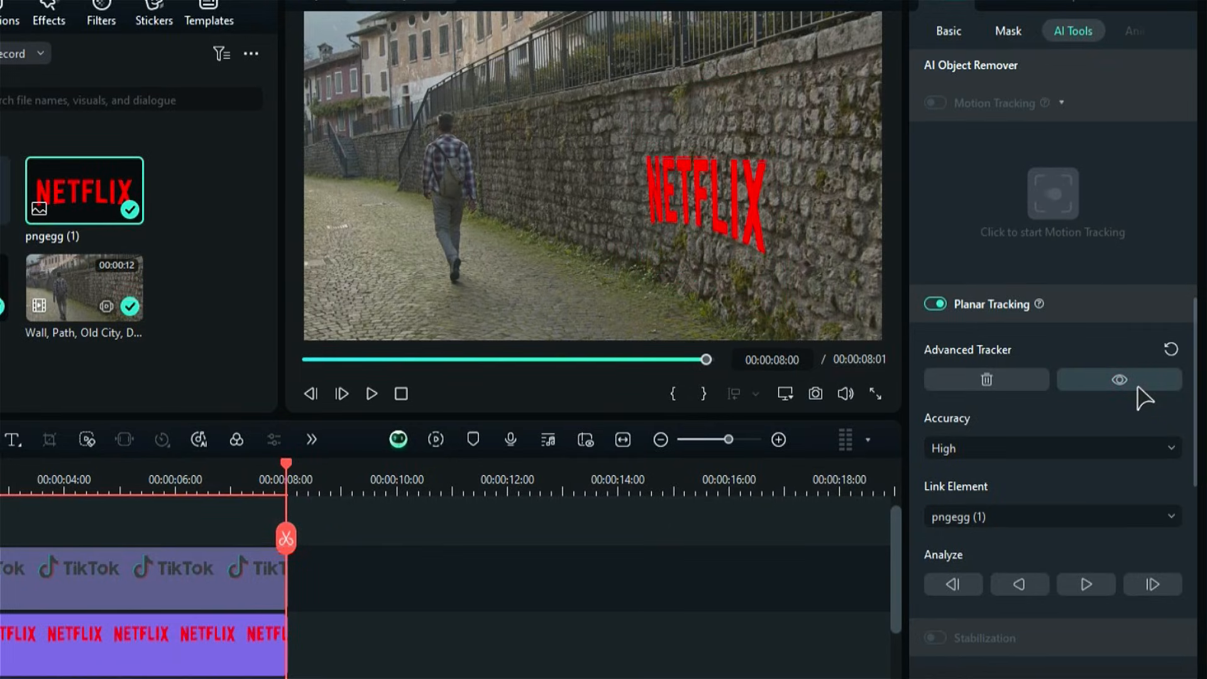
{"action": "mouse_move", "coordinate": [1030, 396]}
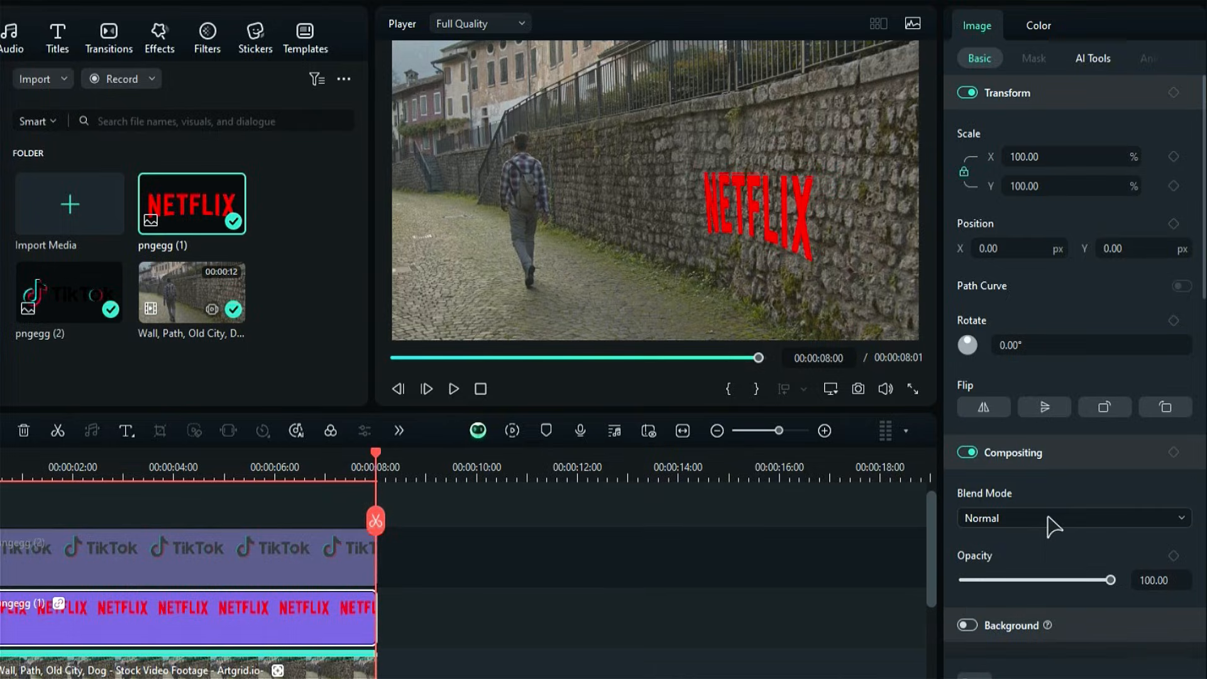
Set the Netflix logo to Lighten blend at 52% opacity and replay from the start.
{"action": "left_click", "coordinate": [1073, 518]}
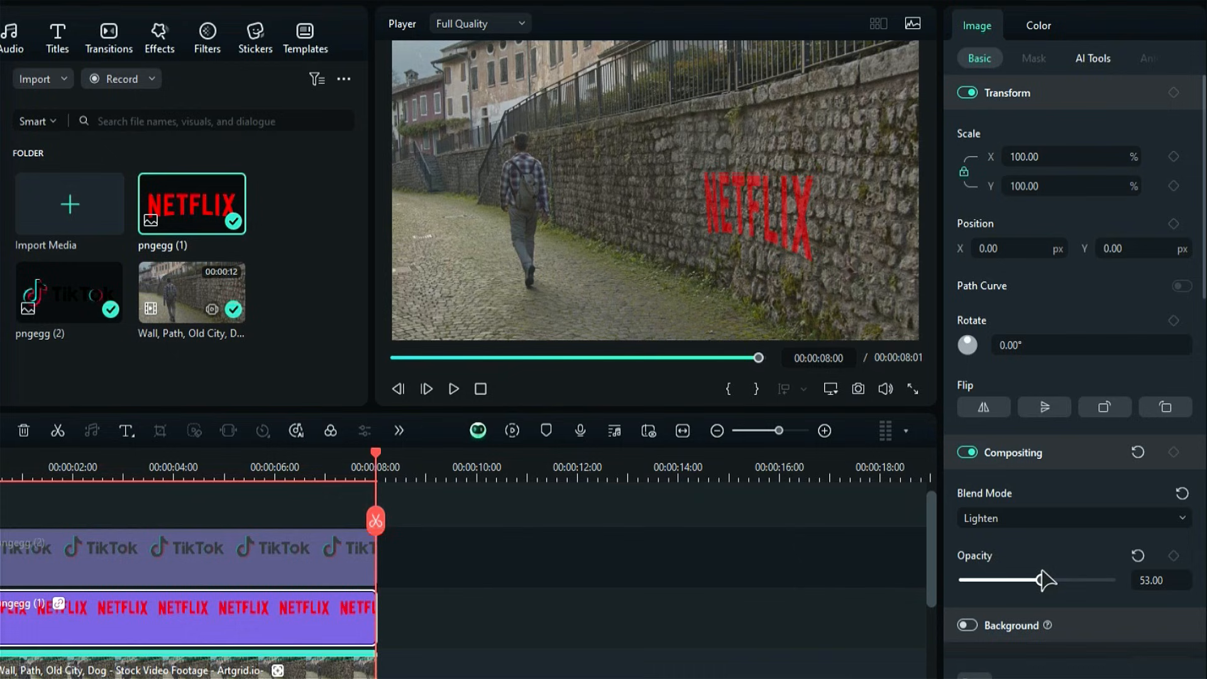
{"action": "left_click_drag", "start_coordinate": [1044, 579], "coordinate": [1023, 579]}
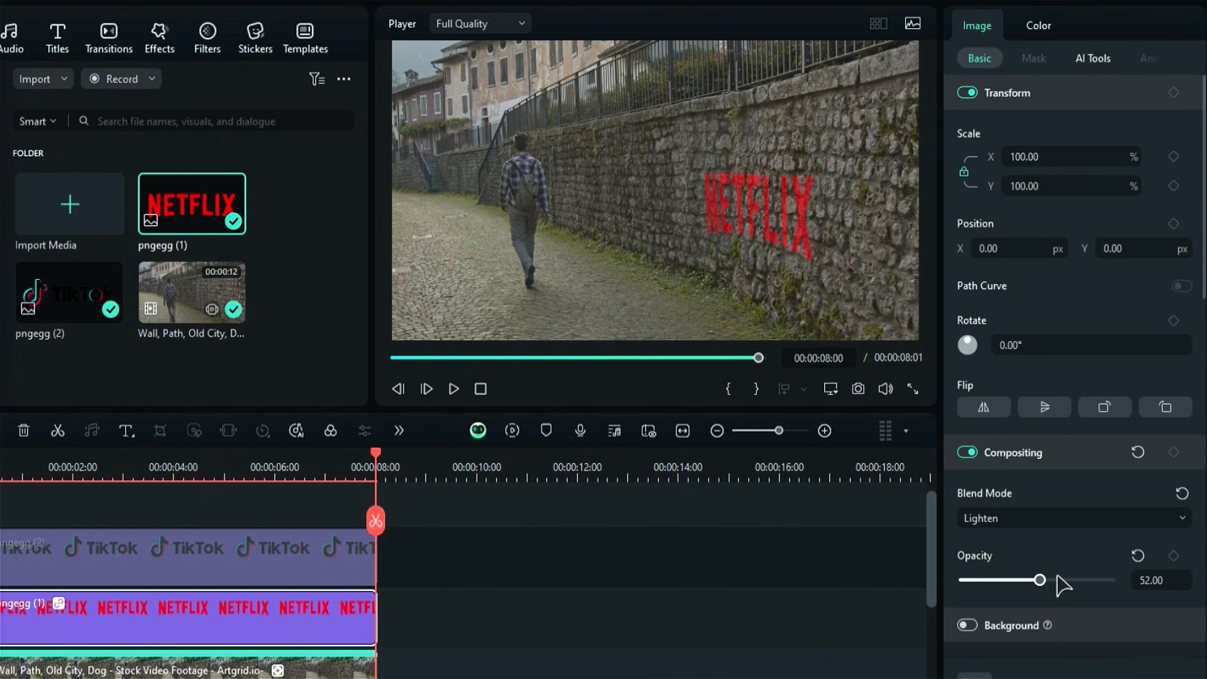
{"action": "left_click", "coordinate": [454, 389]}
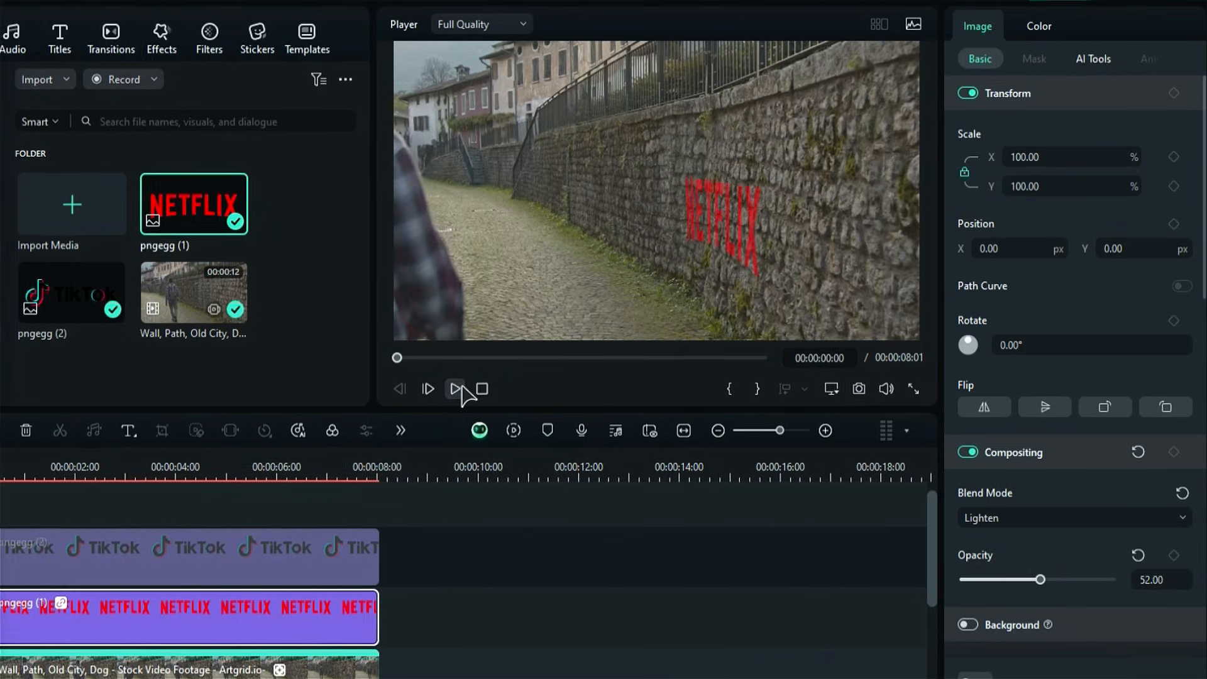
{"action": "left_click", "coordinate": [454, 389]}
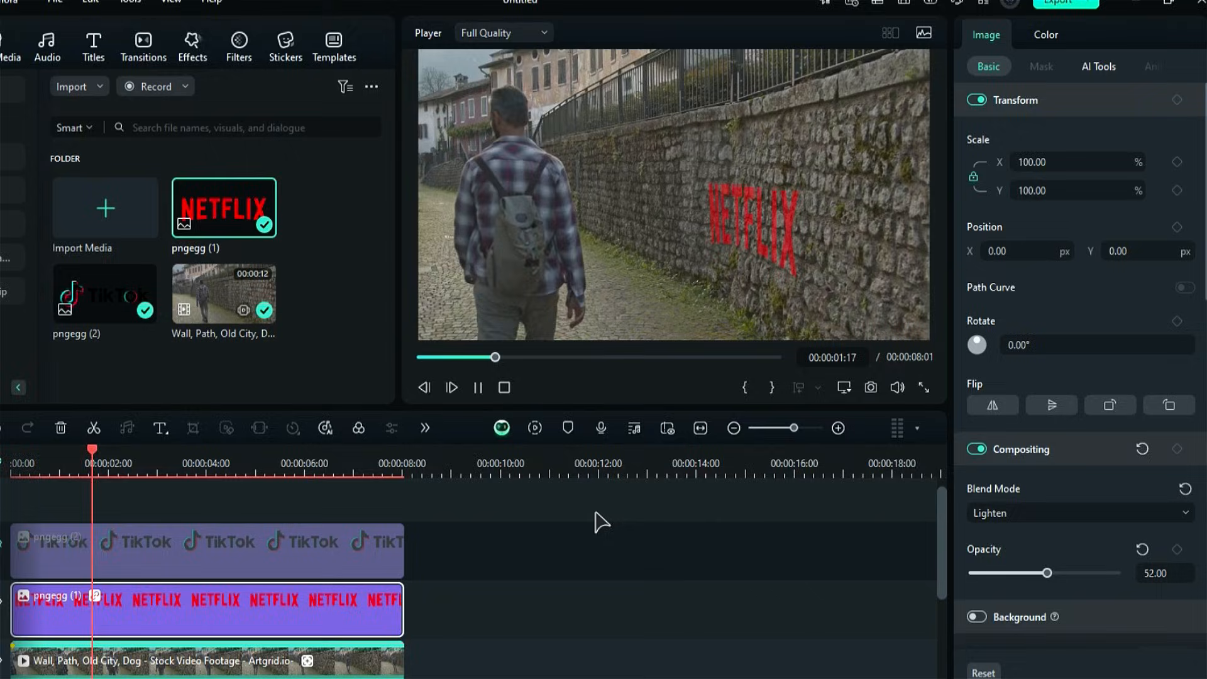